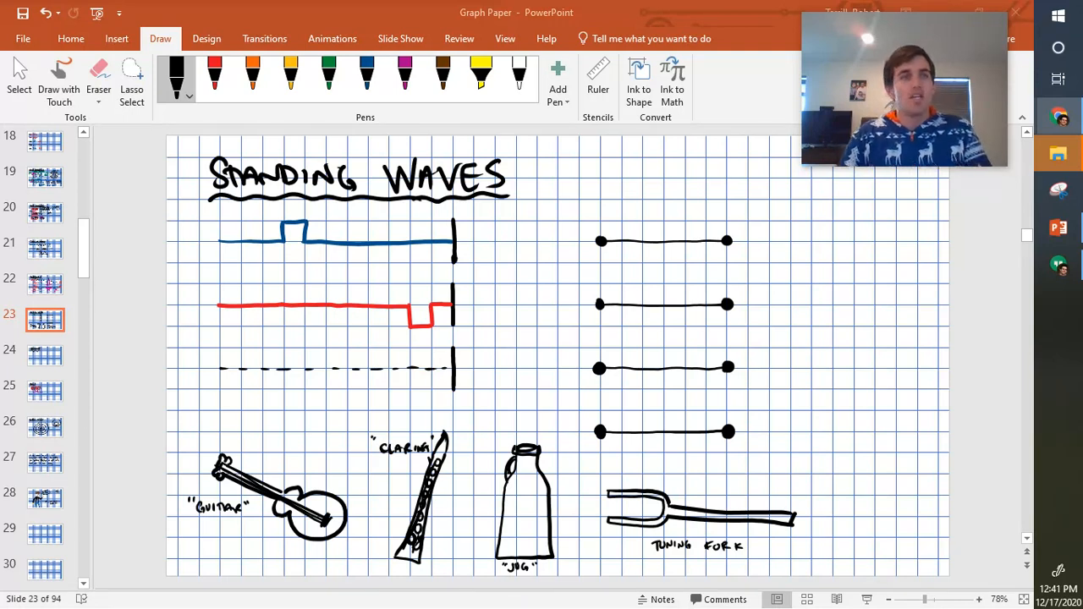
- Ink a blue rightward arrow with upward pulse and a red leftward arrow with downward pulse
{"action": "left_click", "coordinate": [366, 75]}
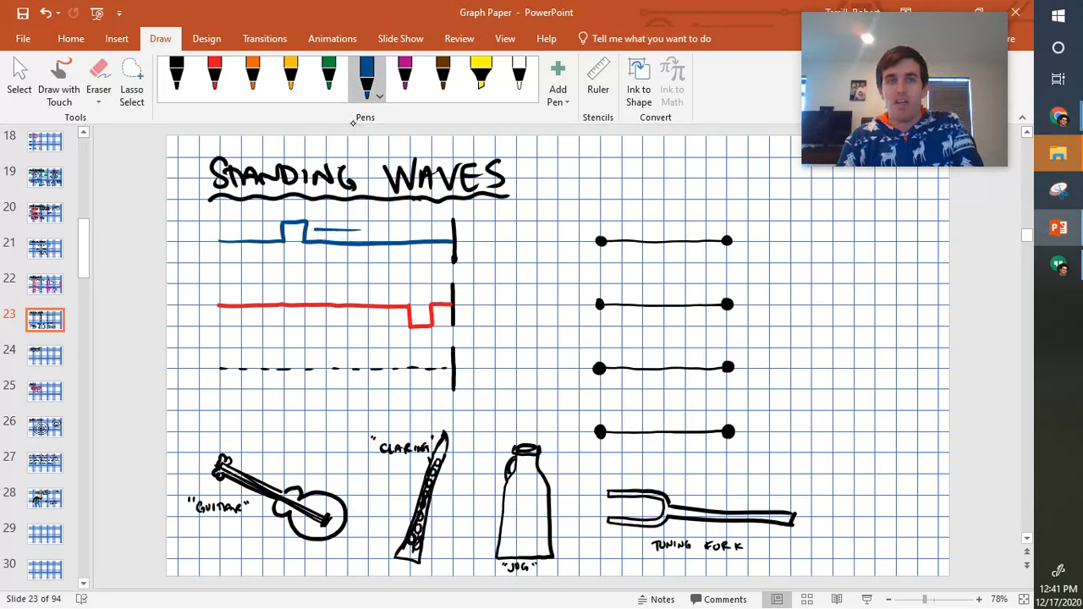
{"action": "left_click_drag", "start_coordinate": [305, 233], "coordinate": [359, 233]}
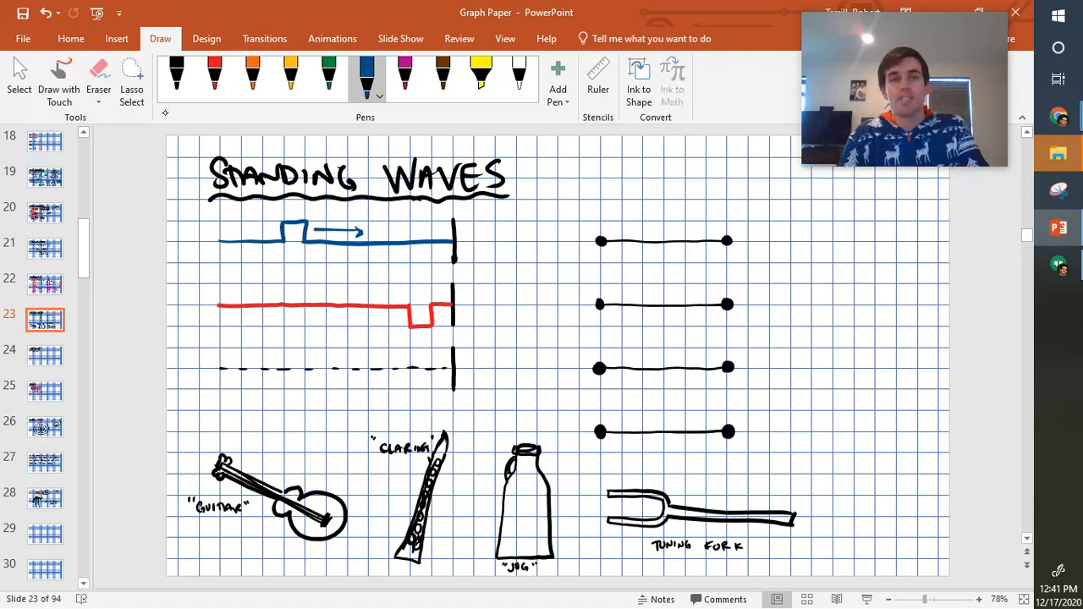
{"action": "left_click", "coordinate": [213, 76]}
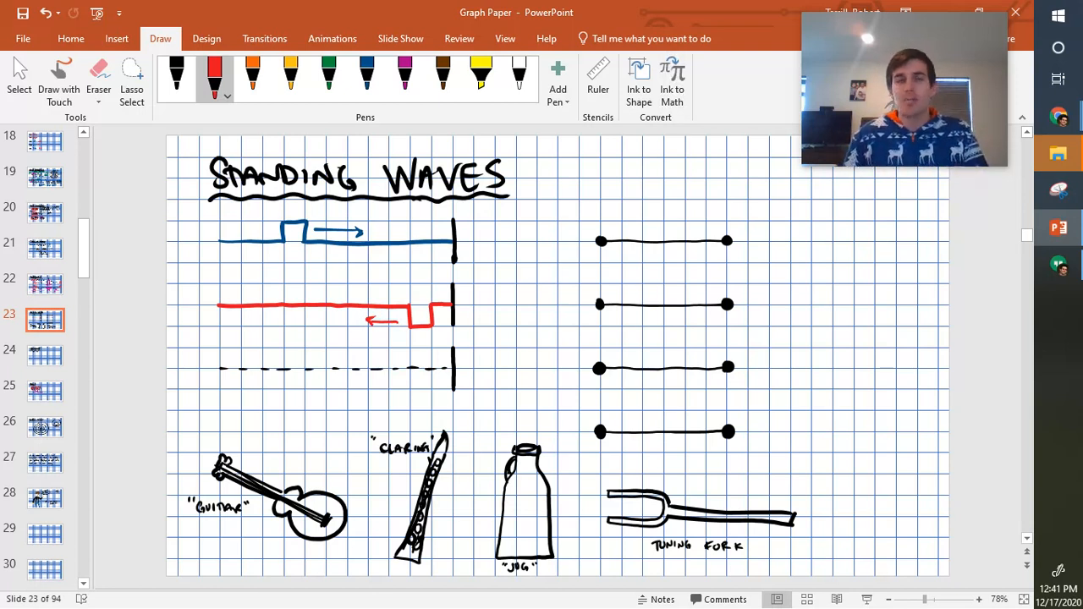
{"action": "left_click", "coordinate": [366, 76]}
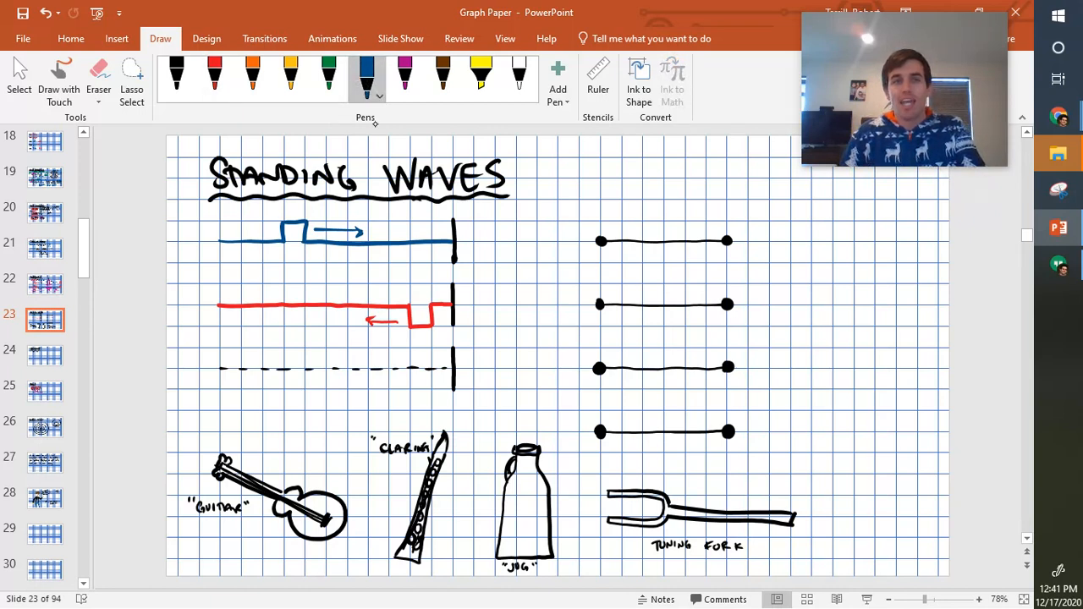
{"action": "left_click", "coordinate": [252, 76]}
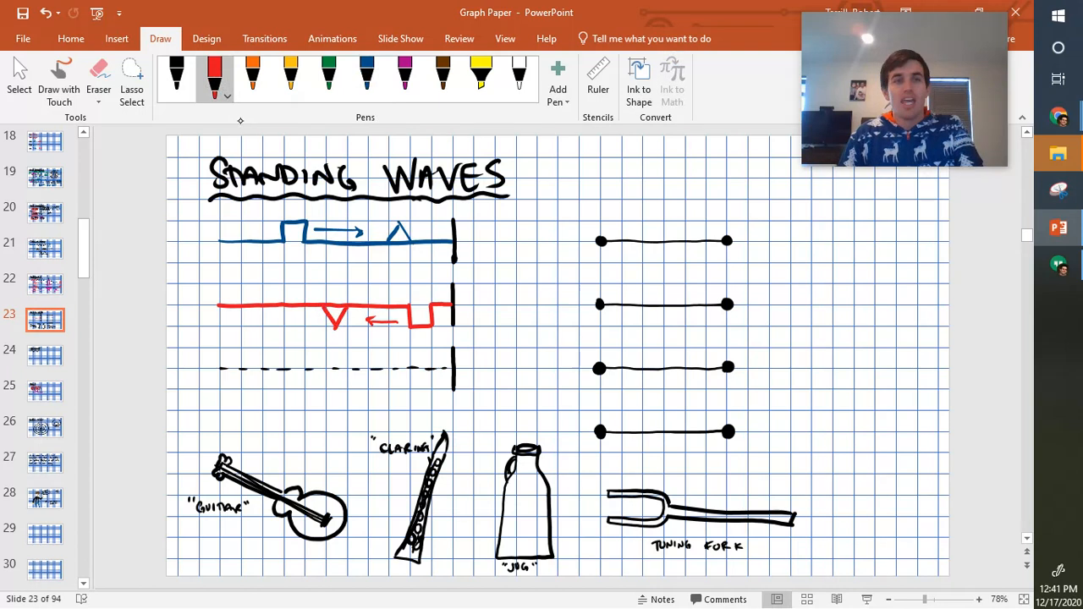
- Ink the circled blue dip with rightward arrow and the red peaked pulse with leftward arrow
{"action": "left_click", "coordinate": [366, 76]}
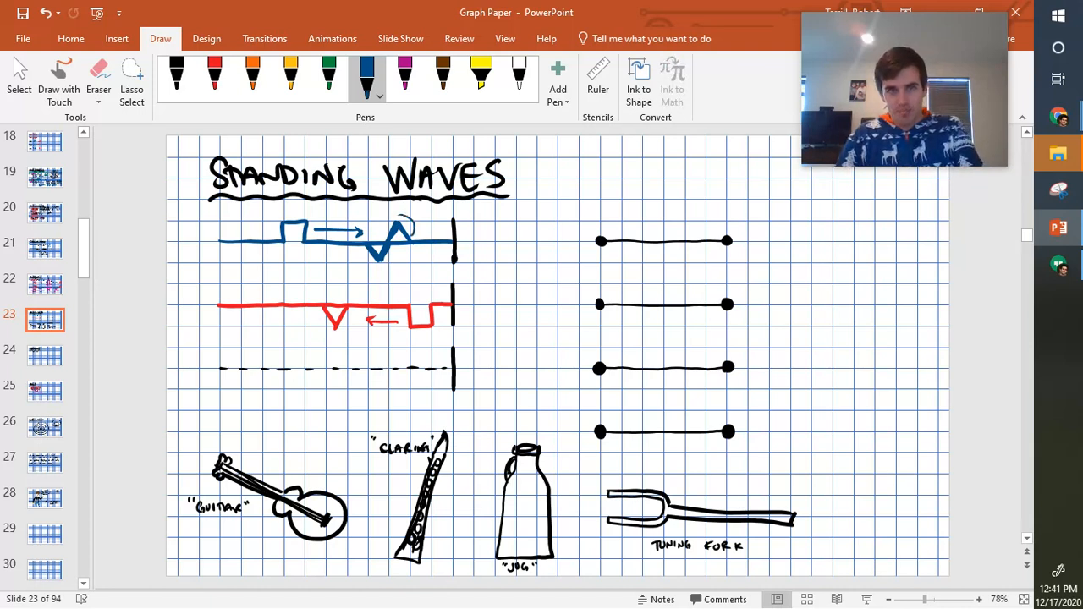
{"action": "left_click_drag", "start_coordinate": [410, 230], "coordinate": [437, 231]}
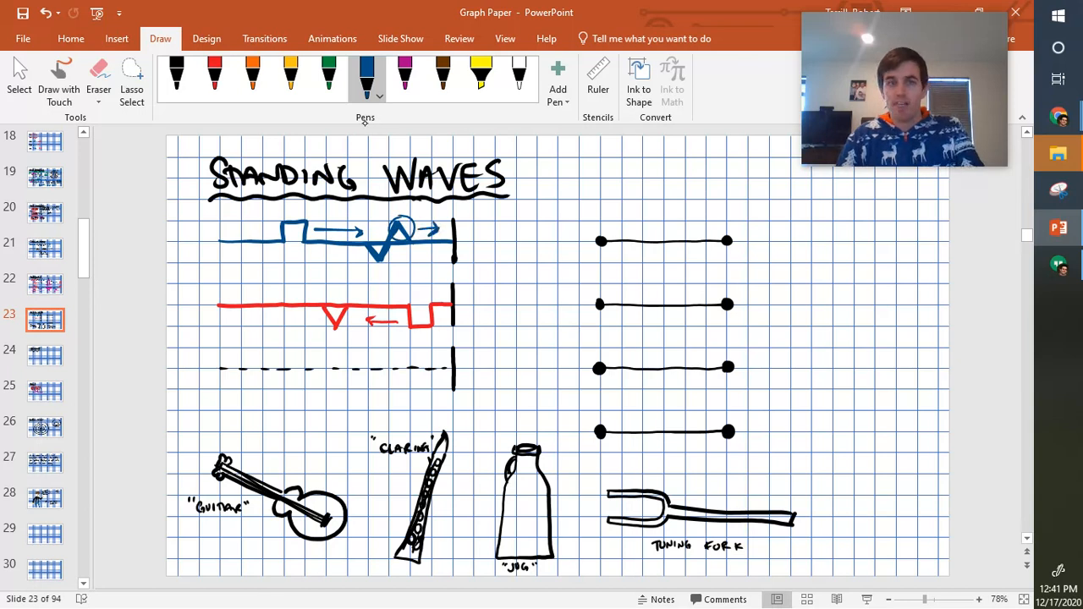
{"action": "left_click", "coordinate": [213, 76]}
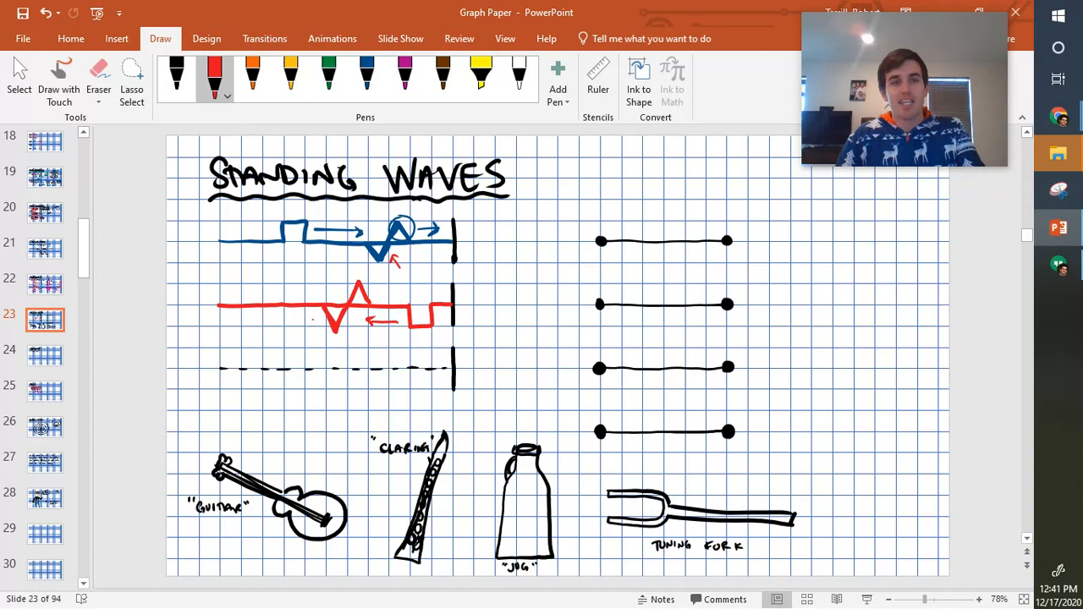
{"action": "left_click_drag", "start_coordinate": [321, 318], "coordinate": [288, 318]}
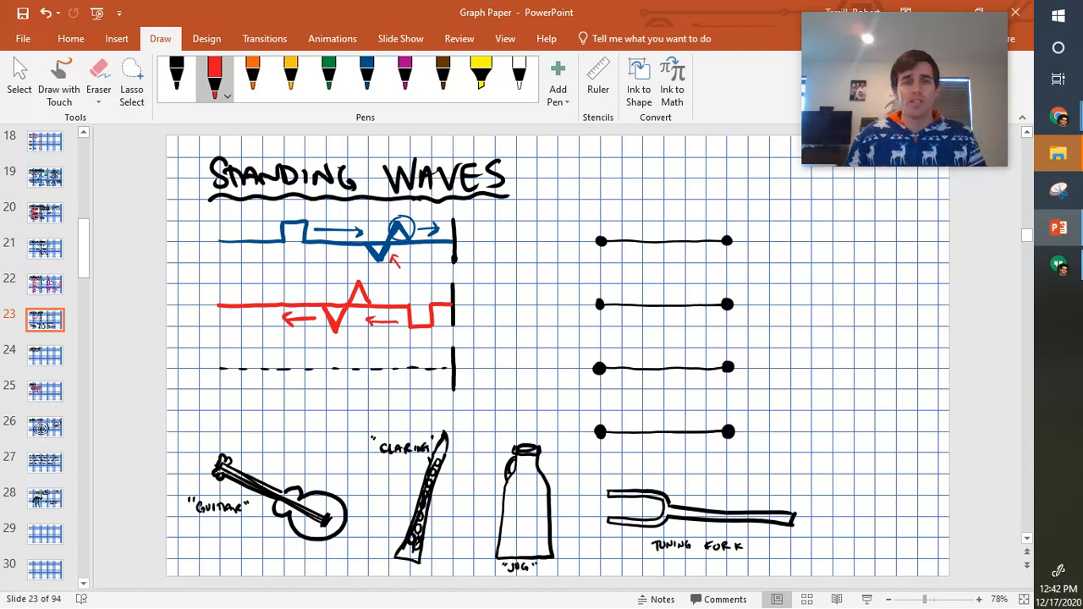
- Mark the wall end of line three in blue and red, then trace the combined wave in magenta
{"action": "left_click", "coordinate": [404, 76]}
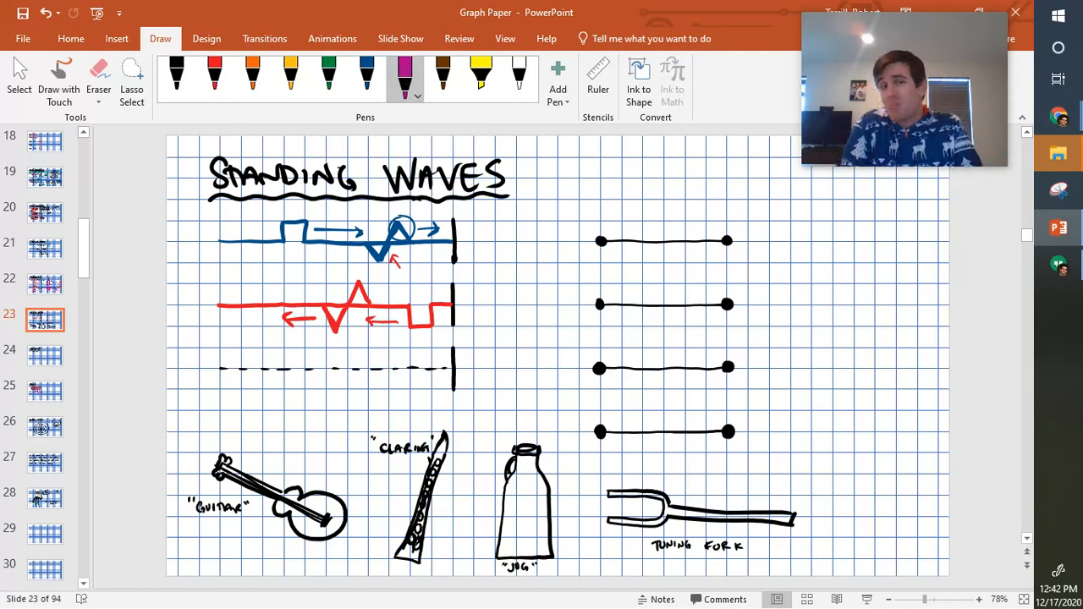
{"action": "left_click", "coordinate": [213, 76]}
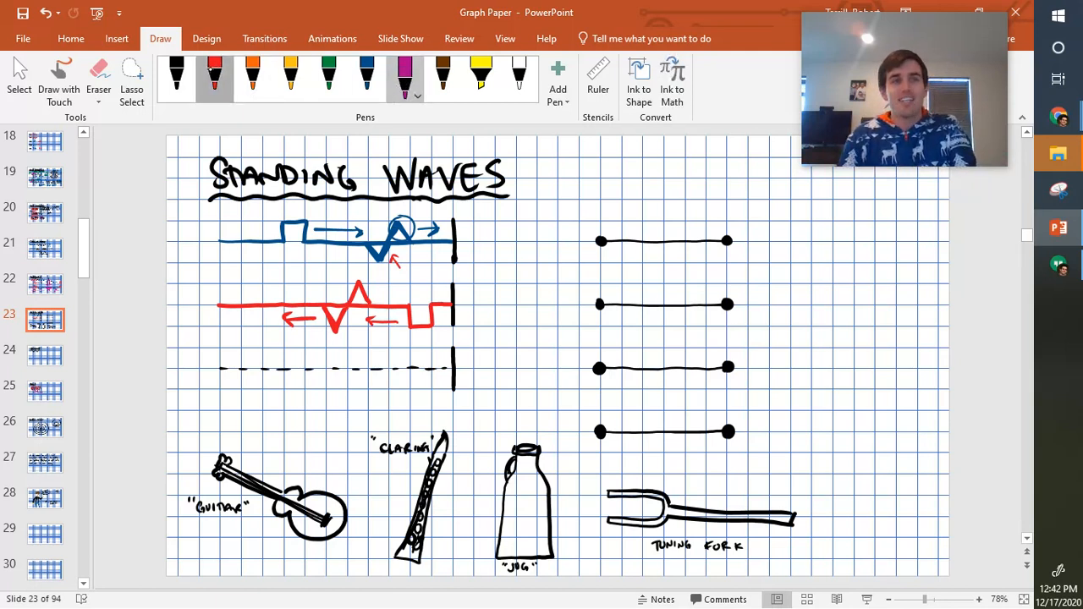
{"action": "left_click", "coordinate": [213, 76]}
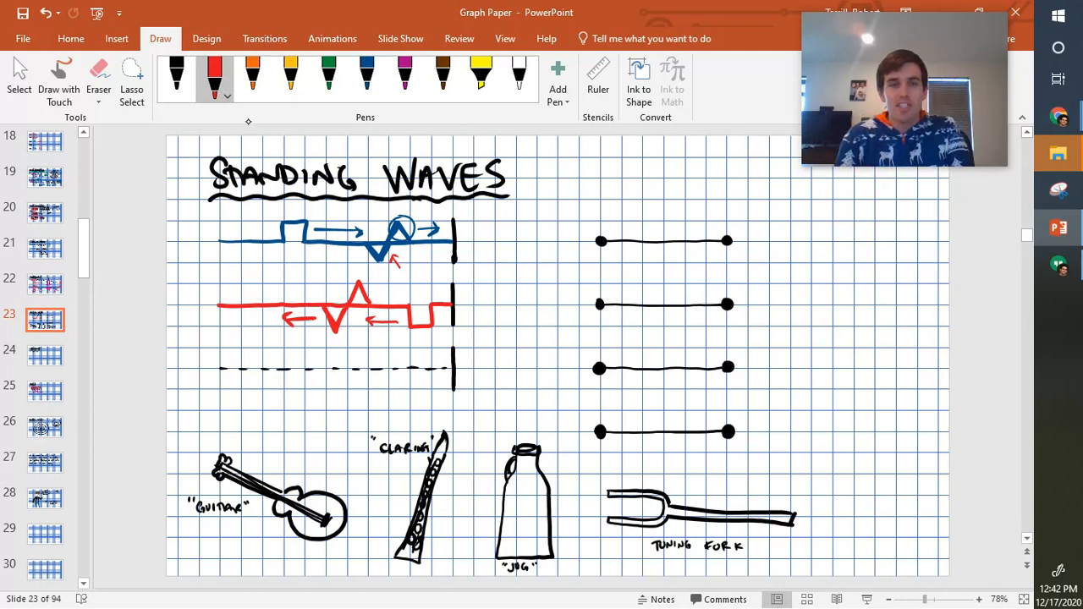
{"action": "left_click", "coordinate": [366, 76]}
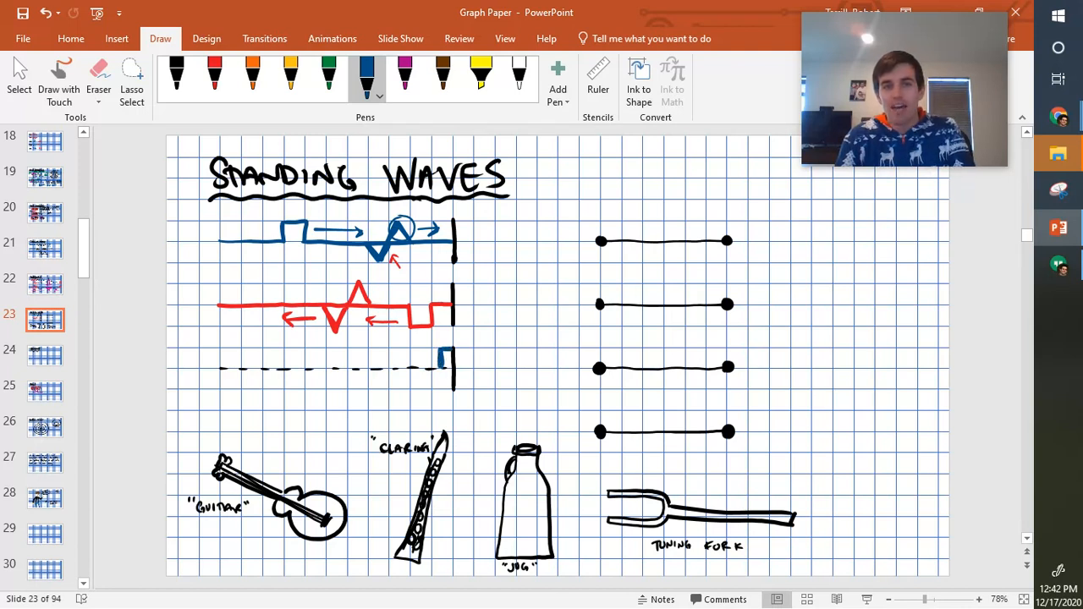
{"action": "left_click", "coordinate": [213, 76]}
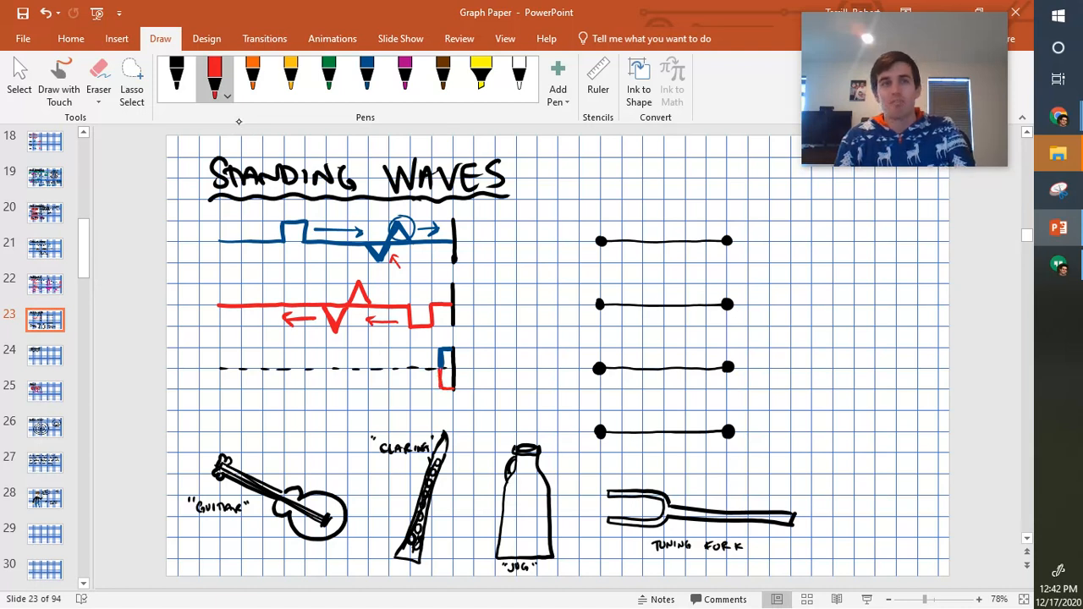
{"action": "left_click", "coordinate": [404, 76]}
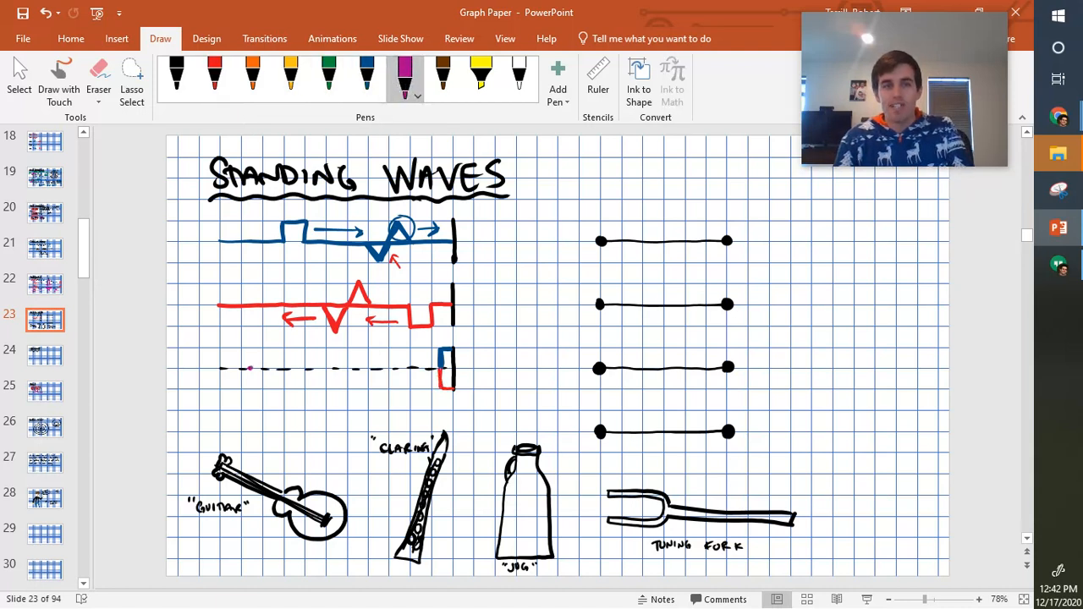
{"action": "left_click_drag", "start_coordinate": [245, 370], "coordinate": [415, 369]}
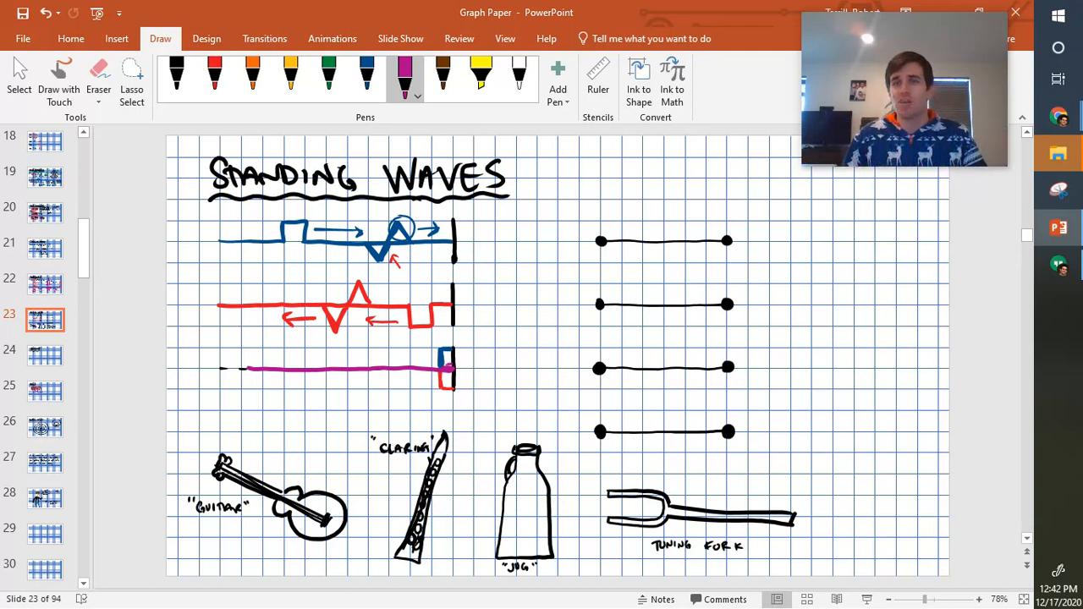
- Erase the blue and red wall marks on the third line with the Eraser
{"action": "left_click", "coordinate": [98, 71]}
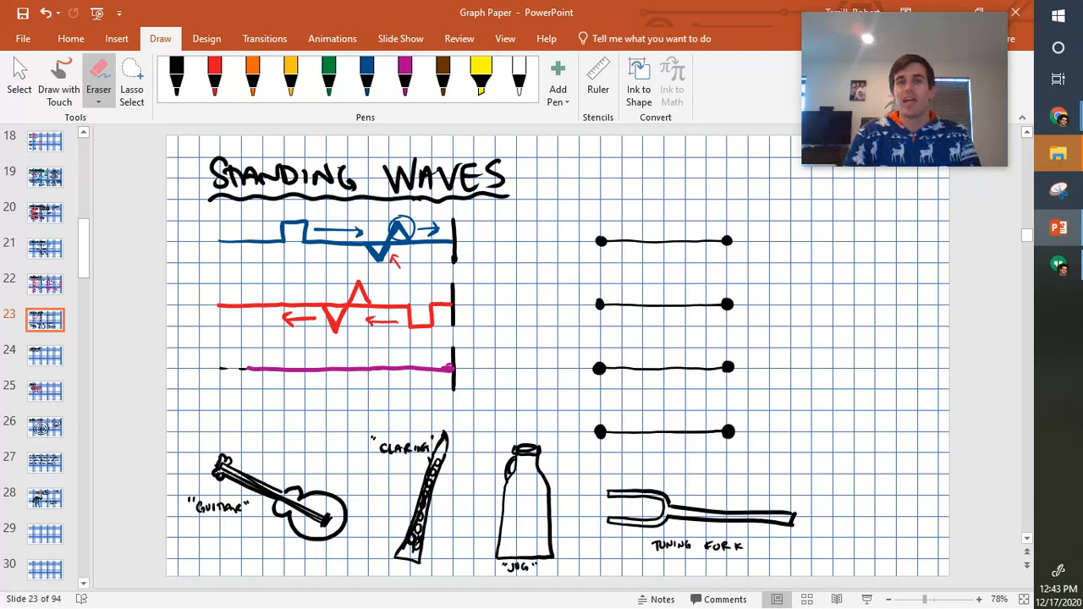
- Ink a small blue mark beside the left end of the first string
{"action": "left_click", "coordinate": [365, 76]}
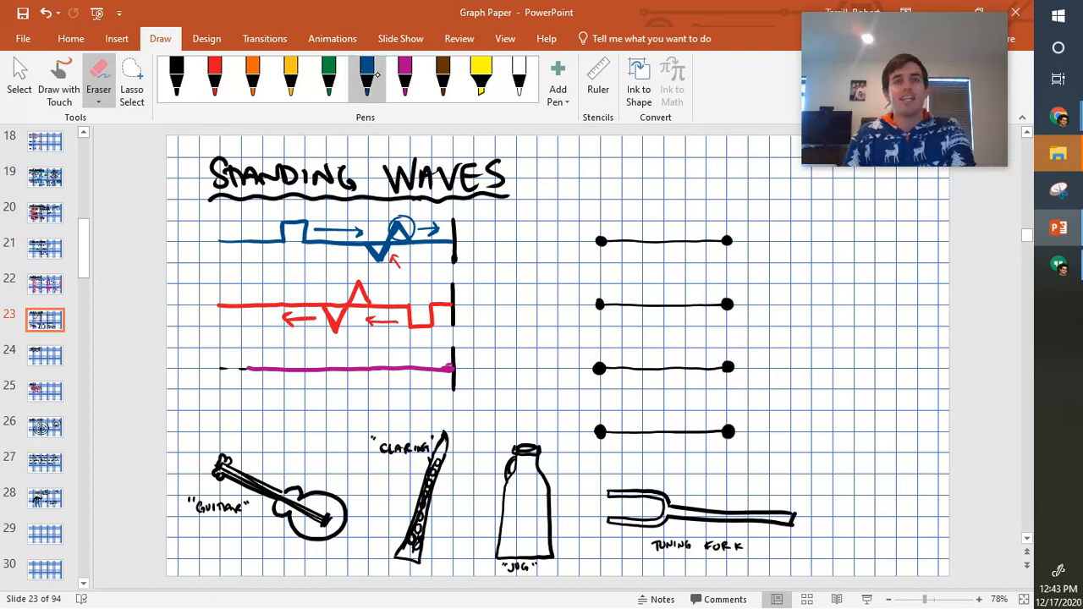
{"action": "left_click", "coordinate": [366, 76]}
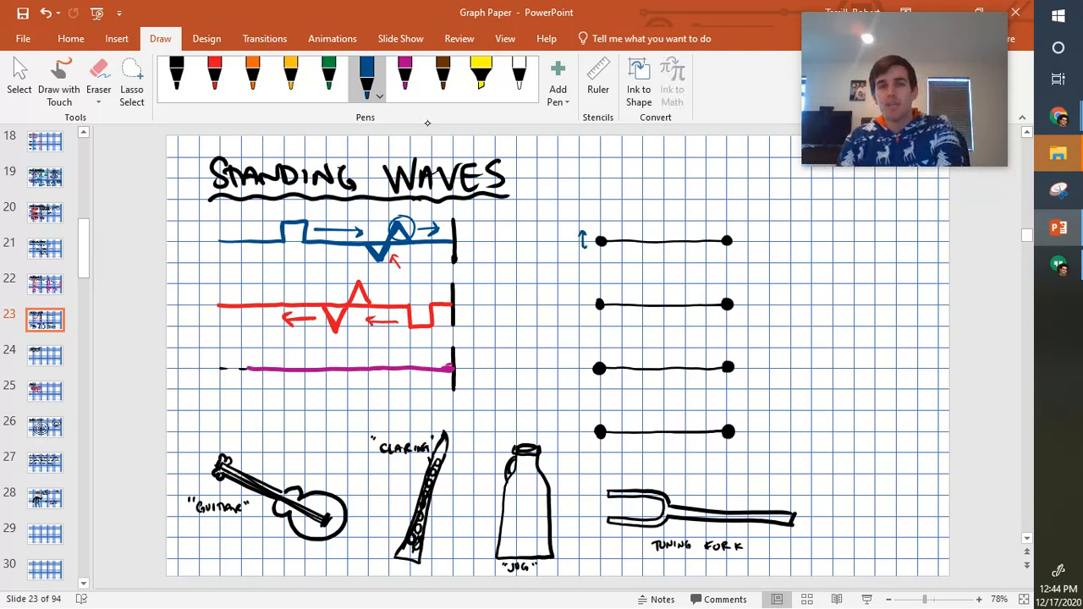
- Draw upper and lower blue arcs forming the fundamental loop on the first string
{"action": "left_click_drag", "start_coordinate": [601, 241], "coordinate": [703, 220]}
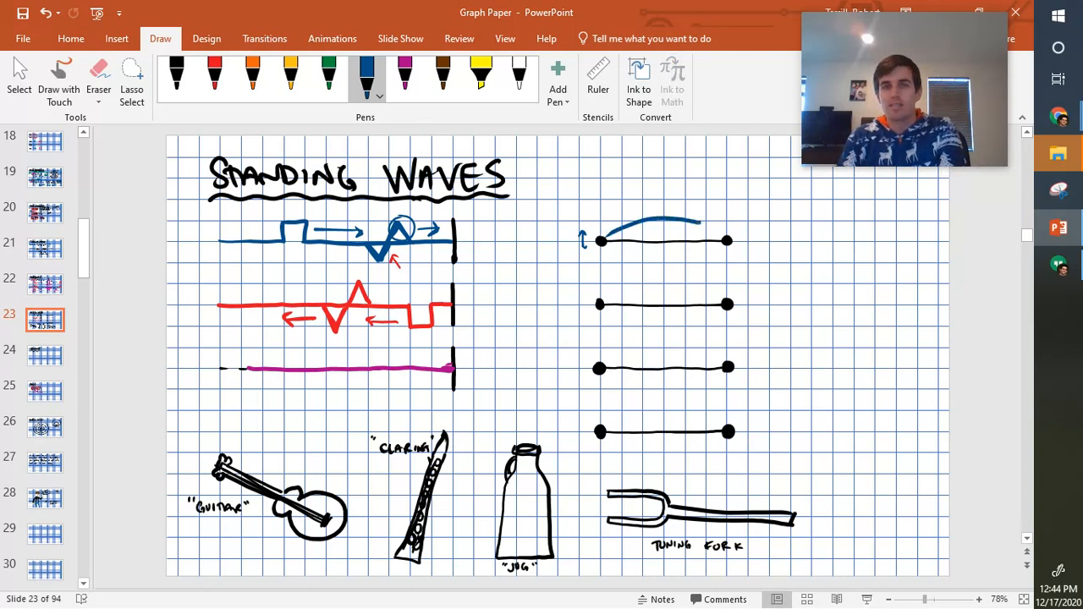
{"action": "left_click_drag", "start_coordinate": [601, 240], "coordinate": [728, 241]}
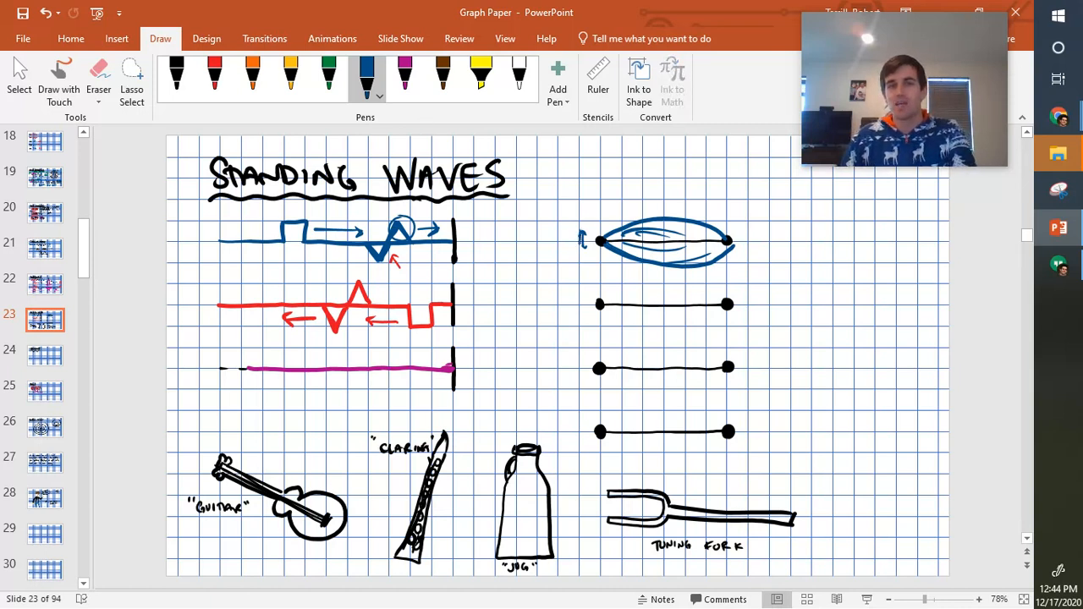
{"action": "mouse_move", "coordinate": [579, 240]}
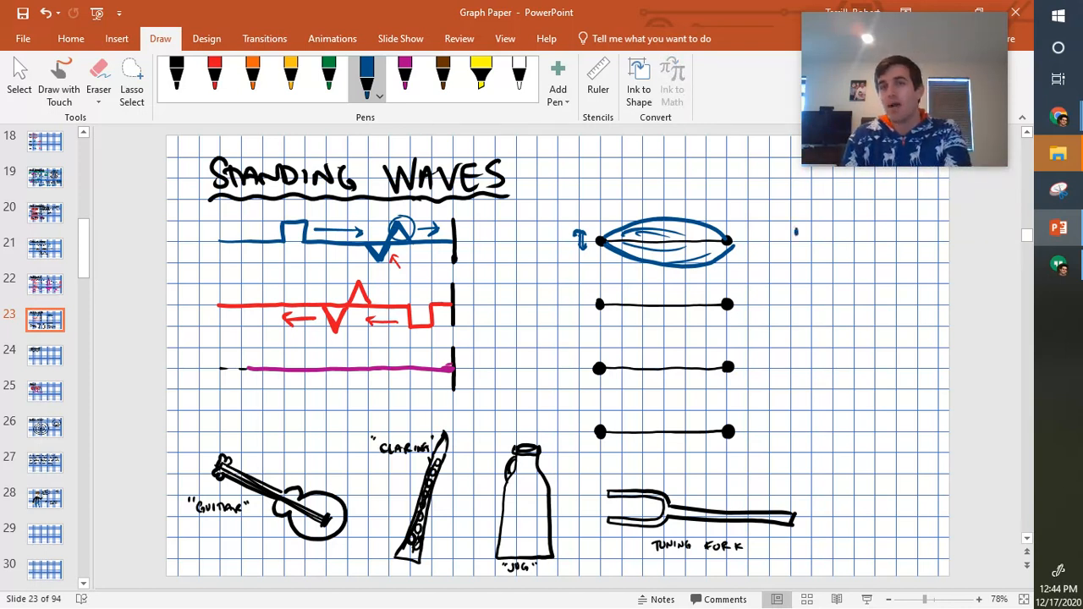
- Label the first loop n = 1, then ink a magenta two-loop wave on the second string
{"action": "left_click_drag", "start_coordinate": [792, 237], "coordinate": [826, 230]}
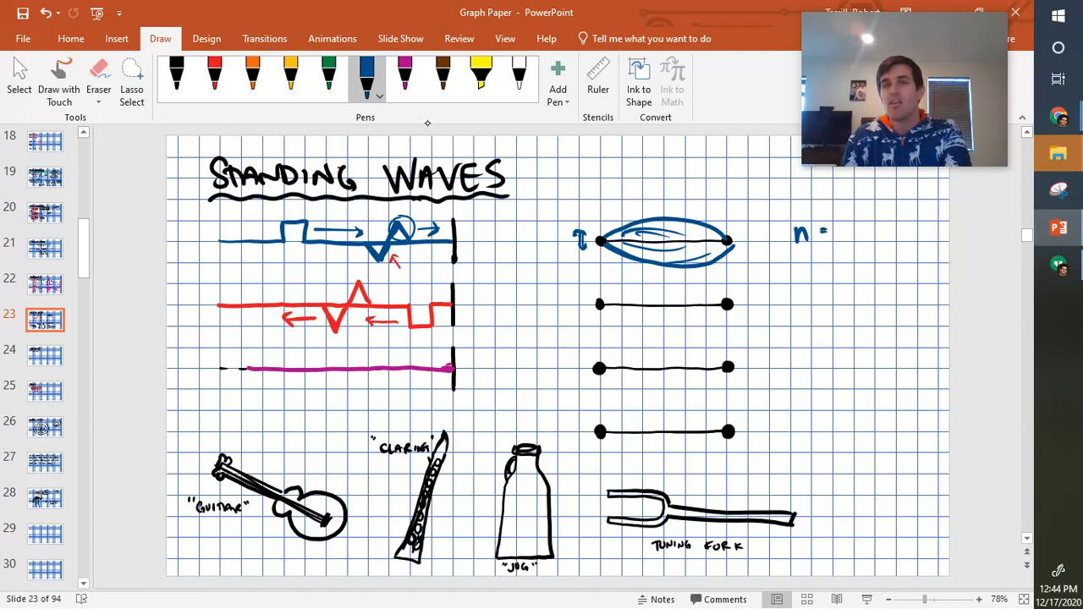
{"action": "left_click", "coordinate": [838, 230]}
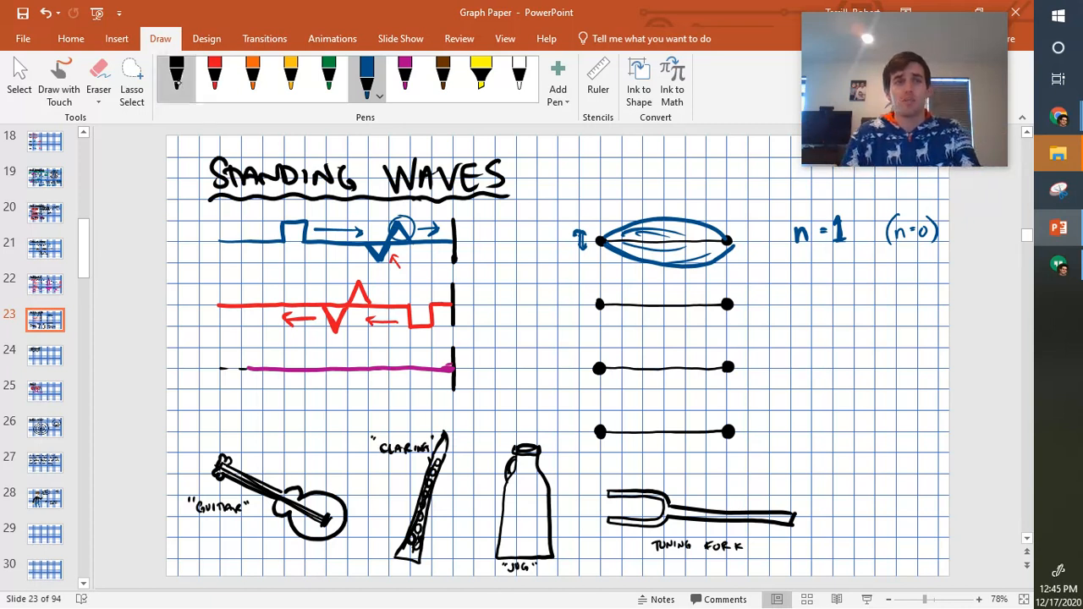
{"action": "left_click", "coordinate": [405, 76]}
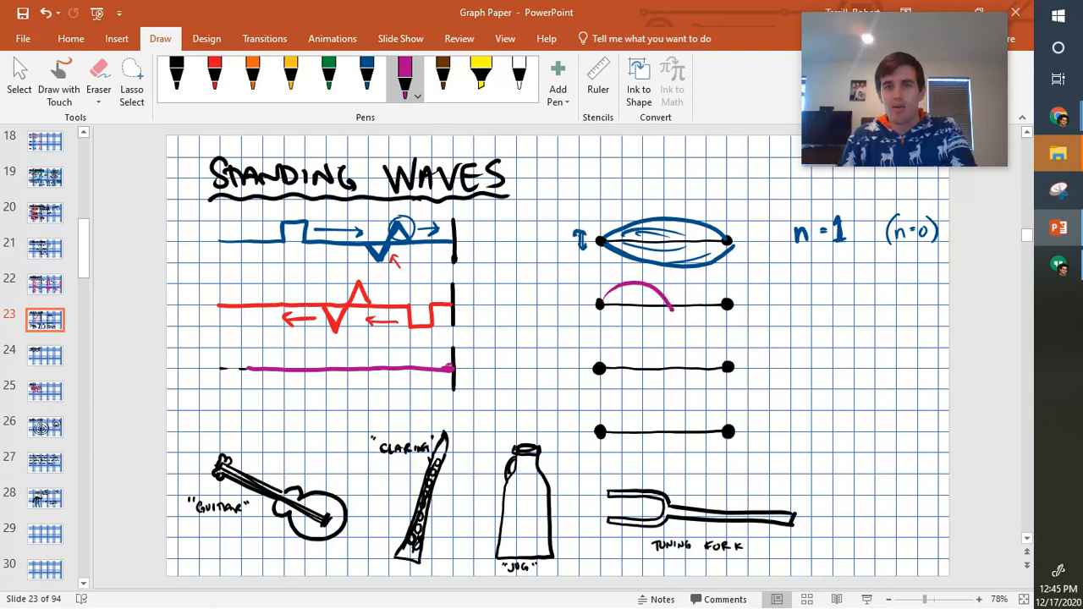
{"action": "left_click_drag", "start_coordinate": [601, 303], "coordinate": [728, 307]}
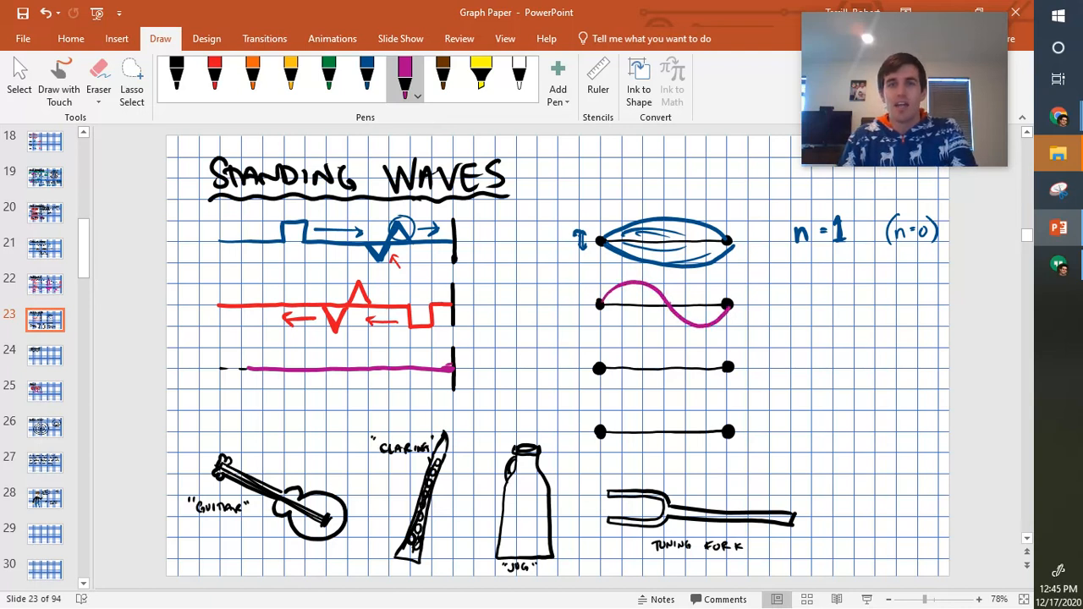
{"action": "left_click_drag", "start_coordinate": [664, 304], "coordinate": [728, 305]}
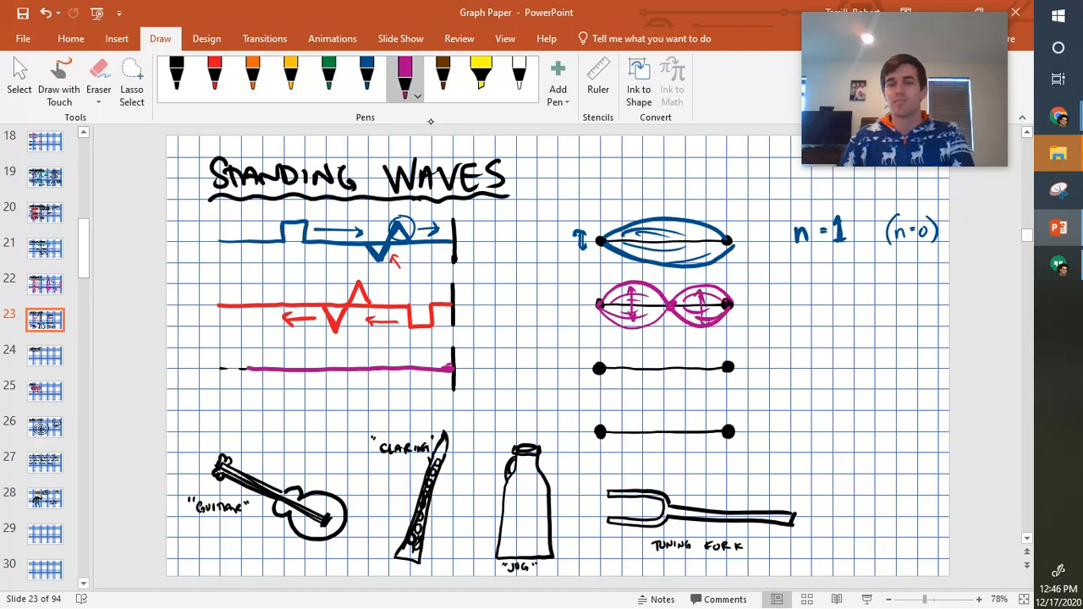
- Ink a red three-loop third-harmonic wave across the third string
{"action": "left_click", "coordinate": [252, 78]}
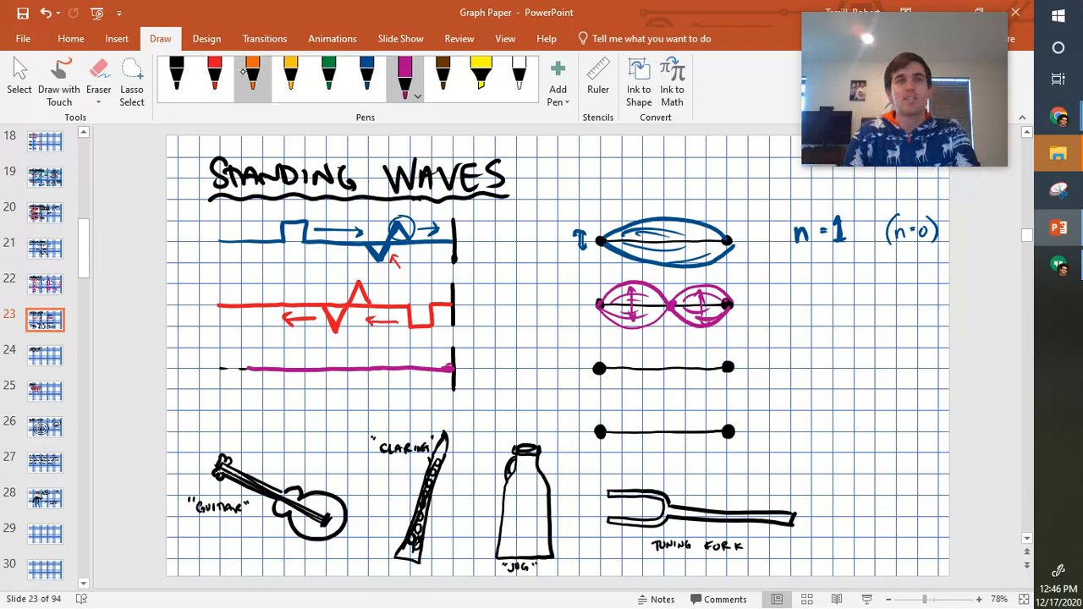
{"action": "left_click", "coordinate": [214, 77]}
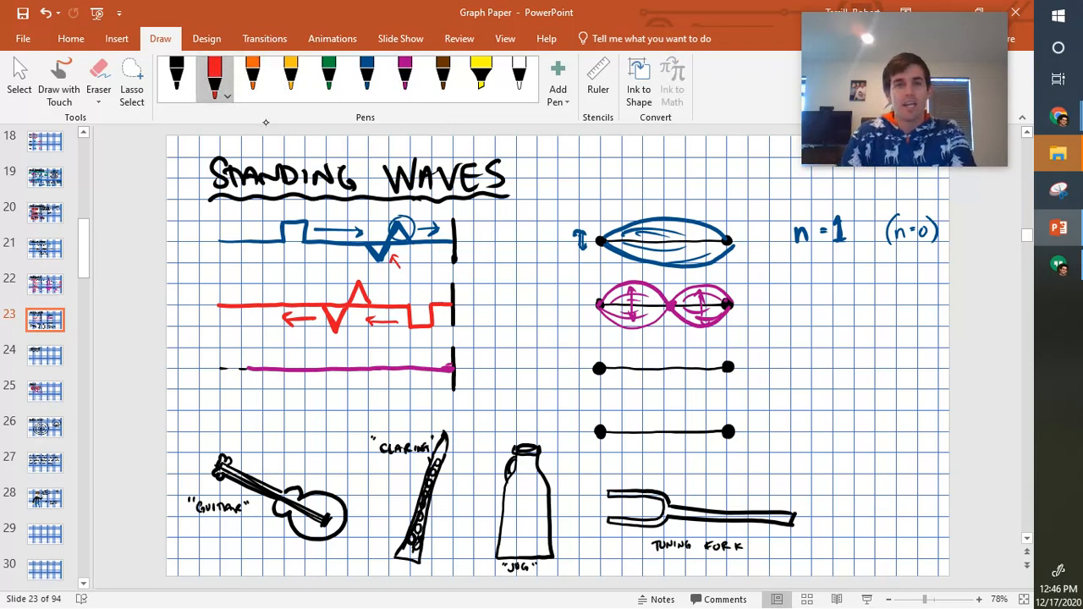
{"action": "left_click_drag", "start_coordinate": [599, 365], "coordinate": [647, 365]}
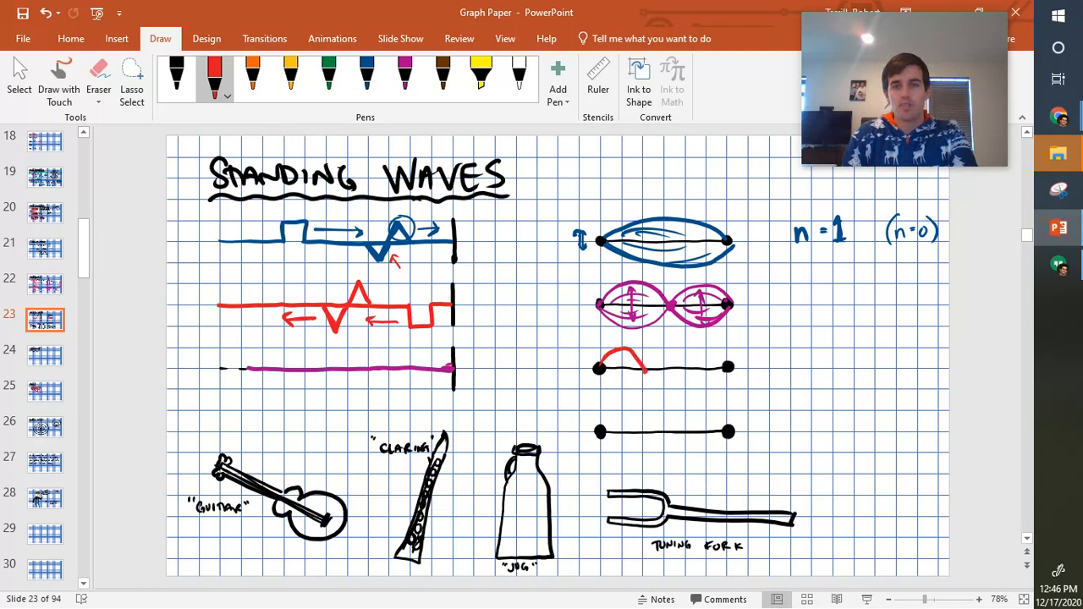
{"action": "left_click_drag", "start_coordinate": [643, 364], "coordinate": [703, 381]}
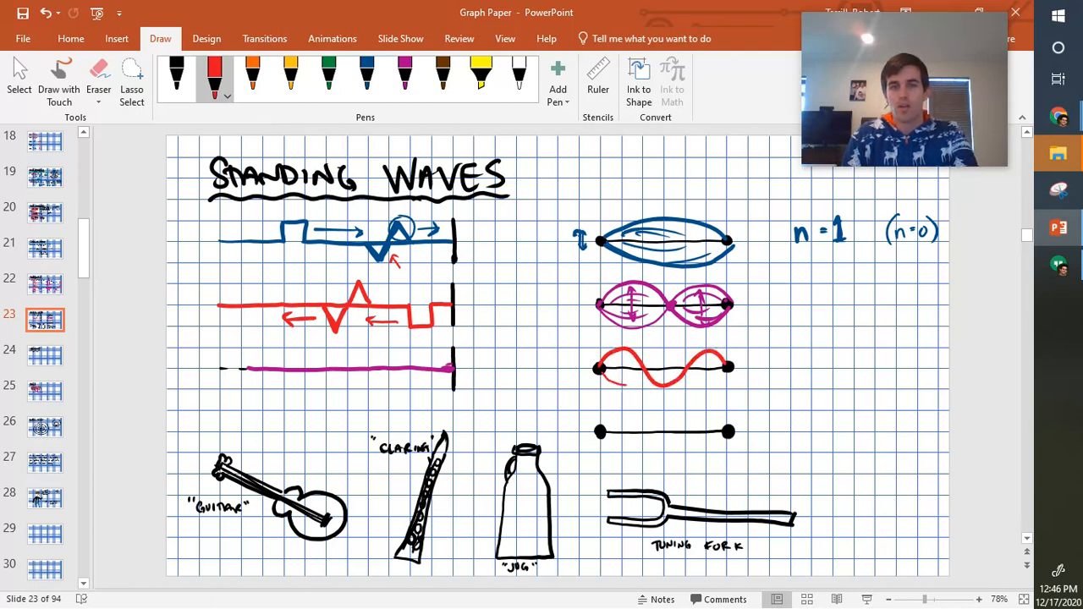
{"action": "left_click_drag", "start_coordinate": [596, 369], "coordinate": [728, 369]}
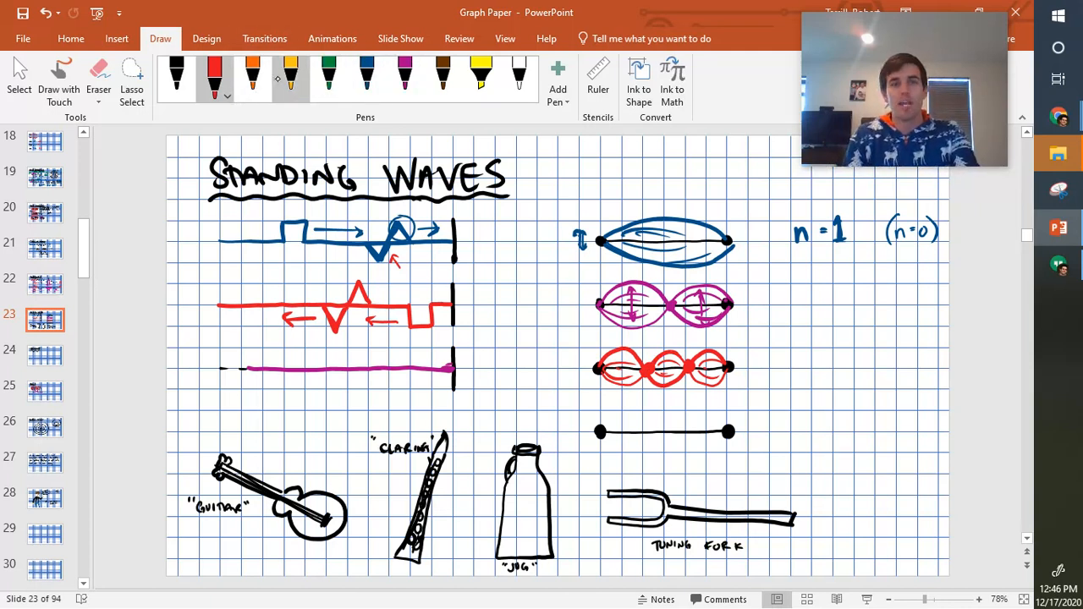
{"action": "left_click", "coordinate": [365, 76]}
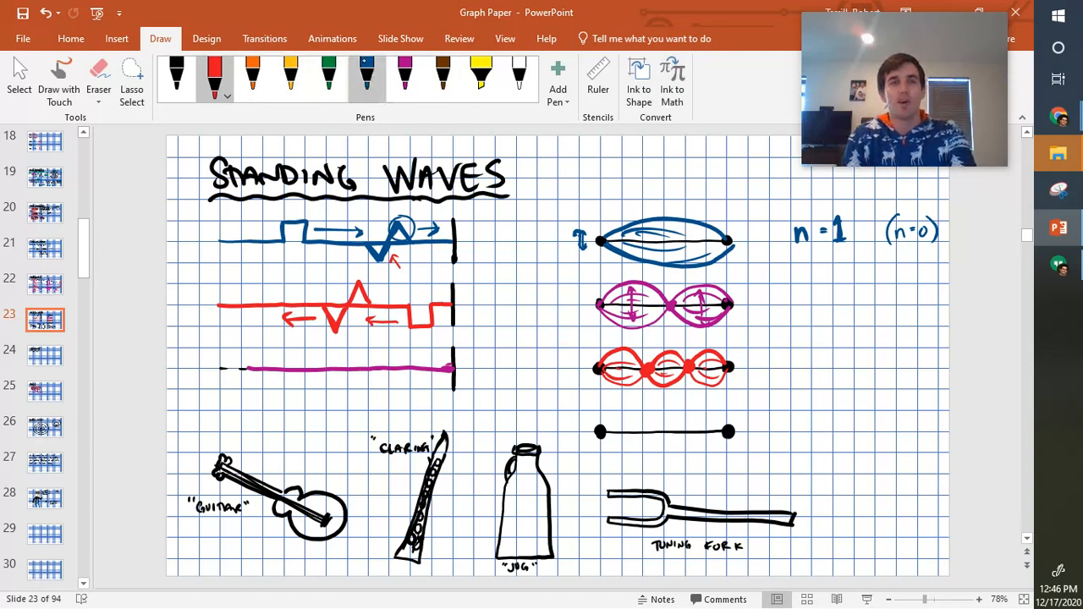
- Write n = 2, n = 3 and n = 4 beside the strings in magenta, red and orange
{"action": "left_click", "coordinate": [405, 76]}
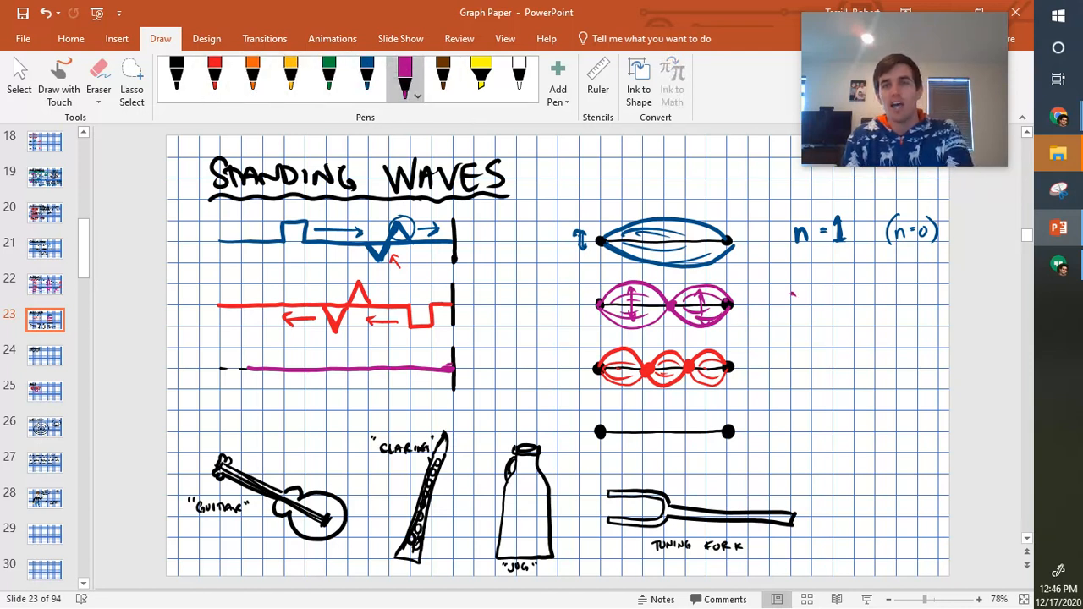
{"action": "left_click", "coordinate": [213, 76]}
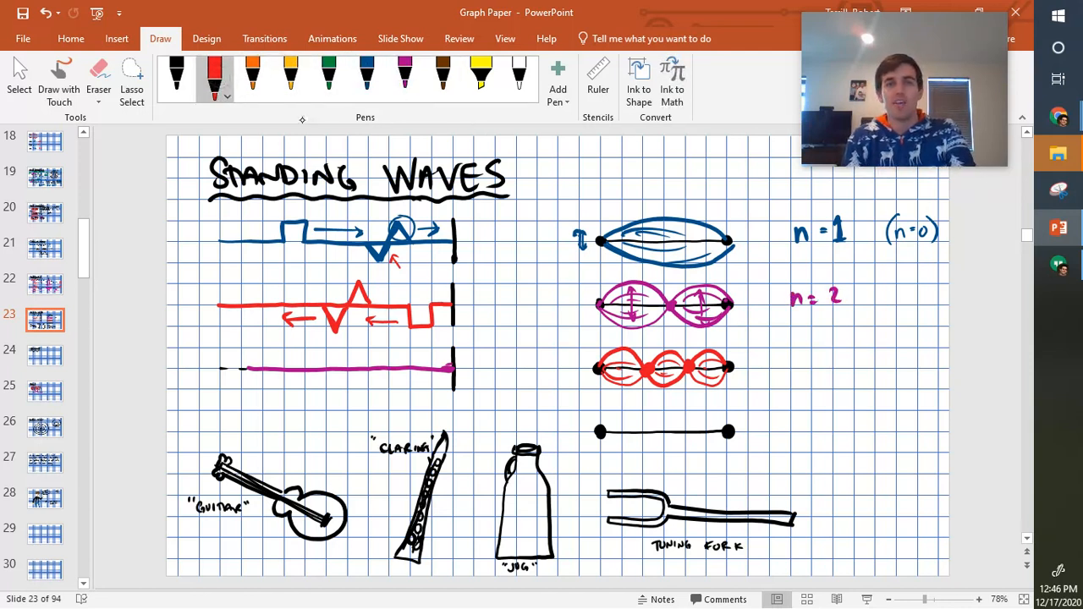
{"action": "left_click_drag", "start_coordinate": [793, 362], "coordinate": [833, 362]}
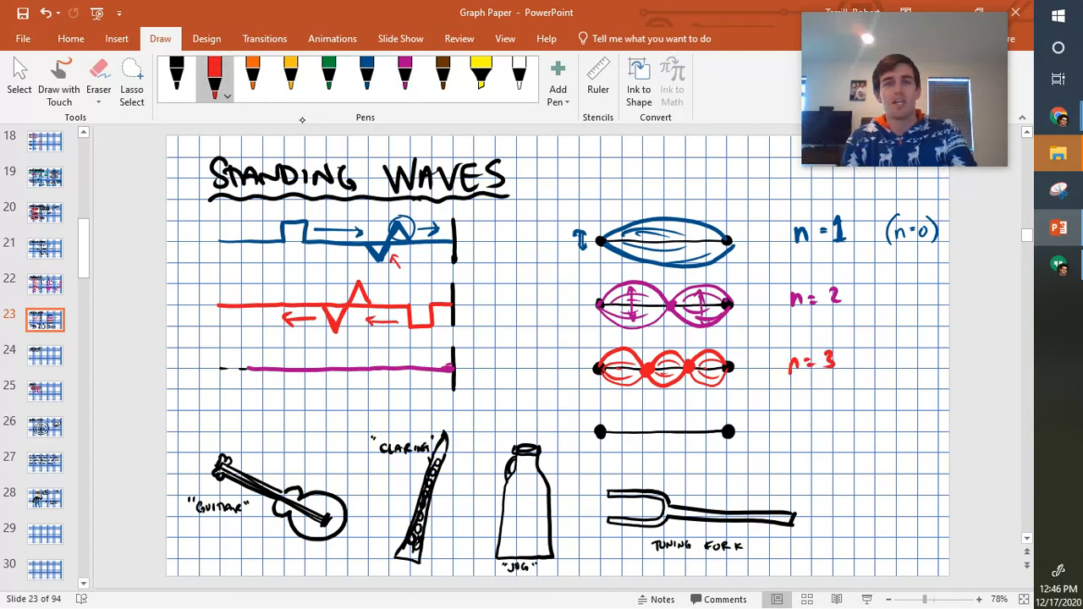
{"action": "left_click", "coordinate": [252, 76]}
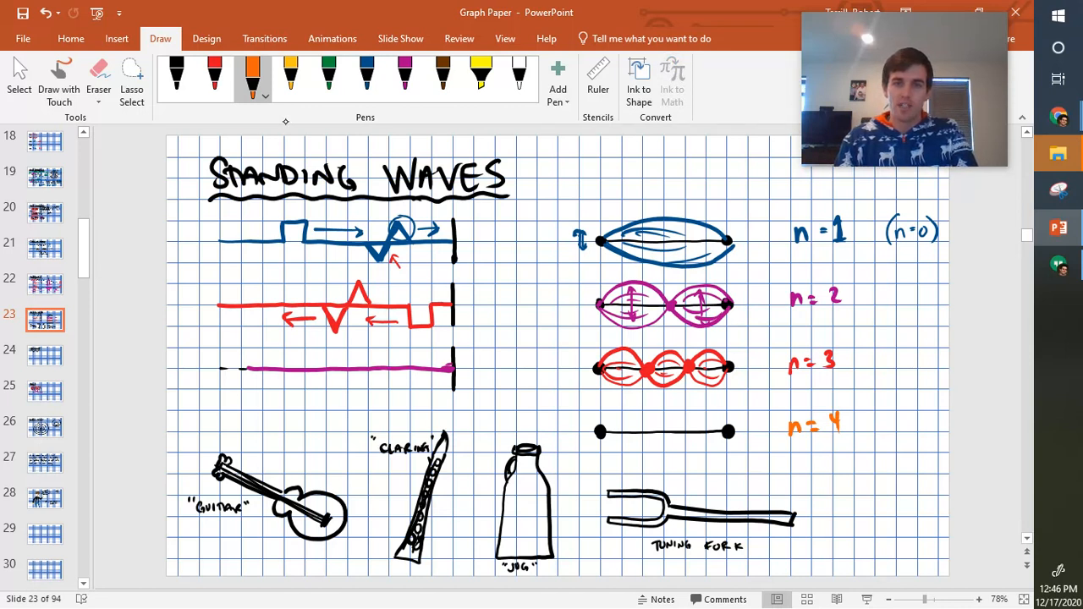
- Ink an orange four-loop fourth-harmonic wave across the fourth string
{"action": "left_click_drag", "start_coordinate": [630, 415], "coordinate": [609, 432]}
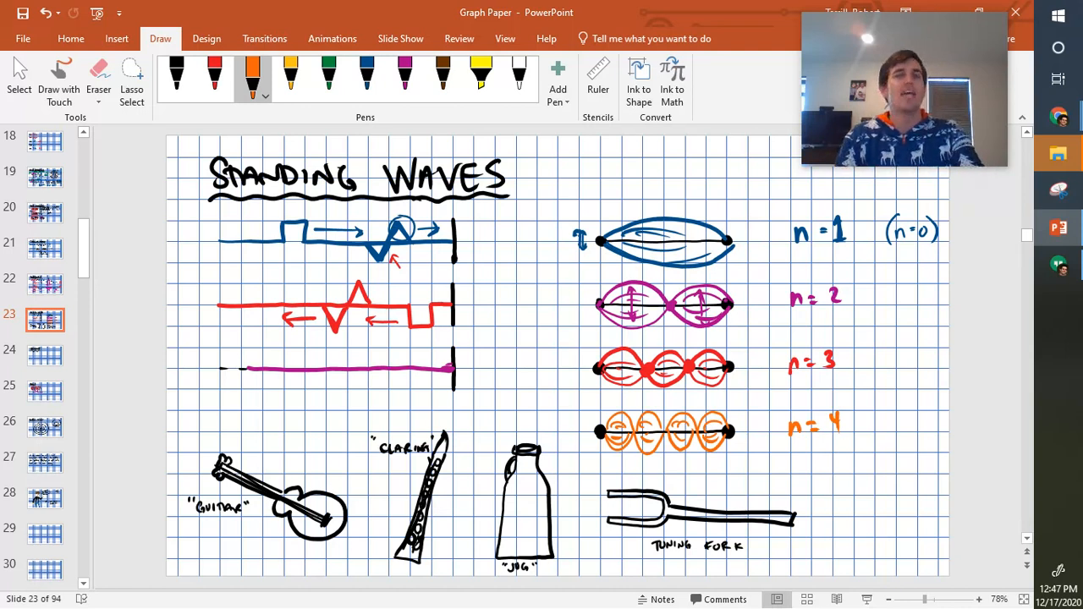
{"action": "left_click", "coordinate": [176, 76]}
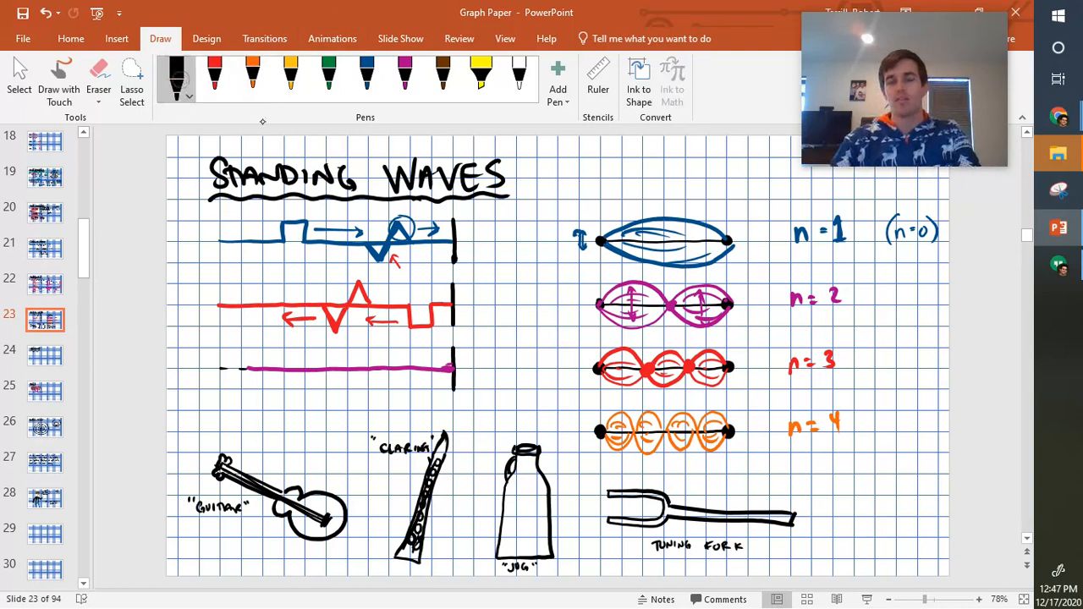
- Ink black arrows pointing at the left and right boundaries of the string
{"action": "left_click_drag", "start_coordinate": [600, 183], "coordinate": [599, 222]}
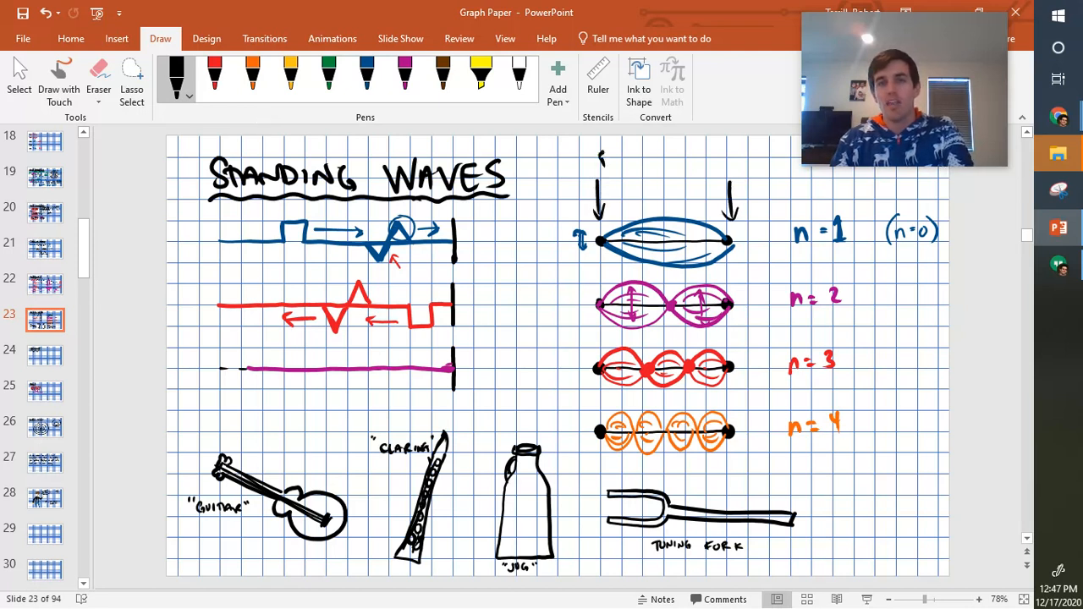
{"action": "left_click_drag", "start_coordinate": [601, 156], "coordinate": [664, 156]}
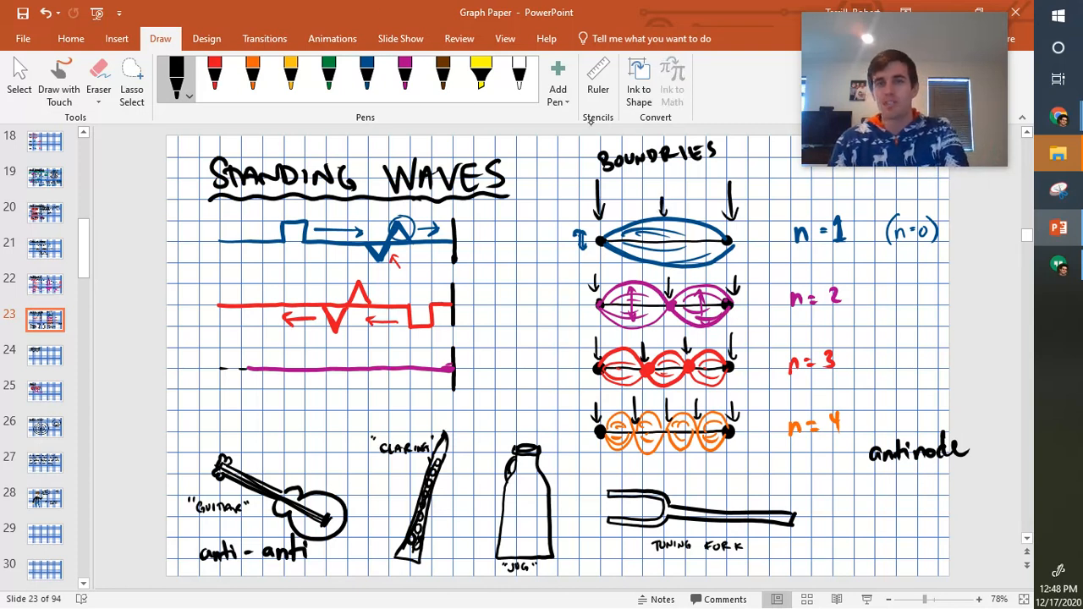
{"action": "left_click", "coordinate": [659, 188]}
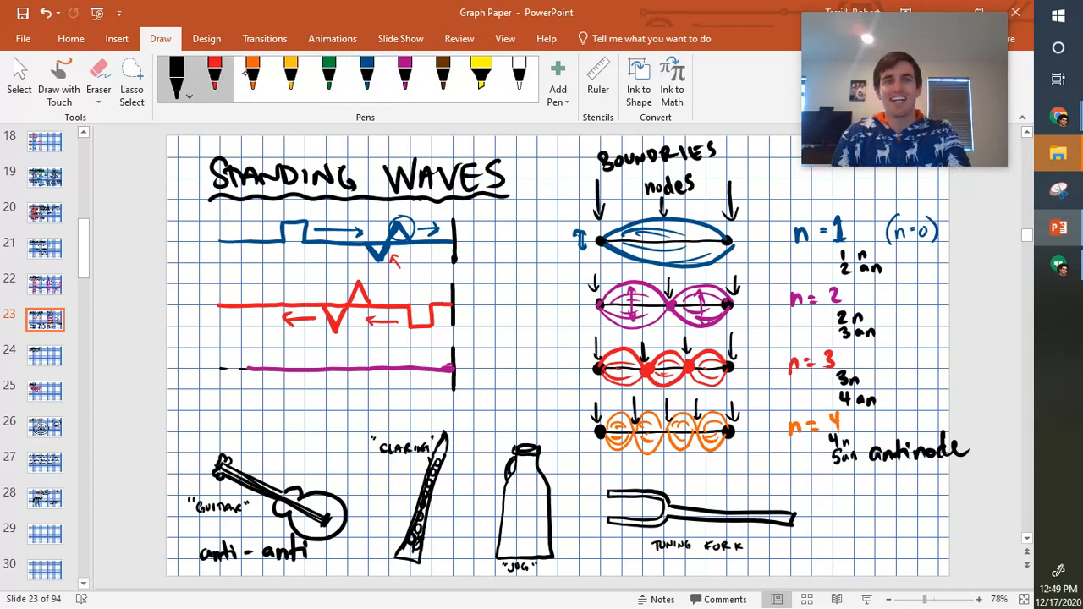
{"action": "left_click", "coordinate": [366, 77]}
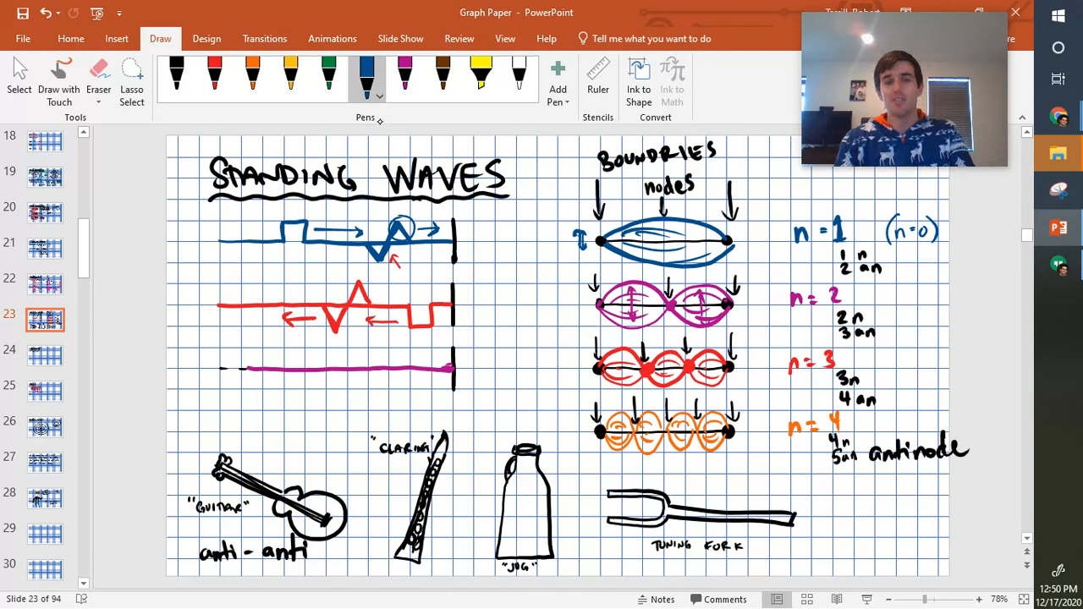
{"action": "left_click", "coordinate": [447, 420]}
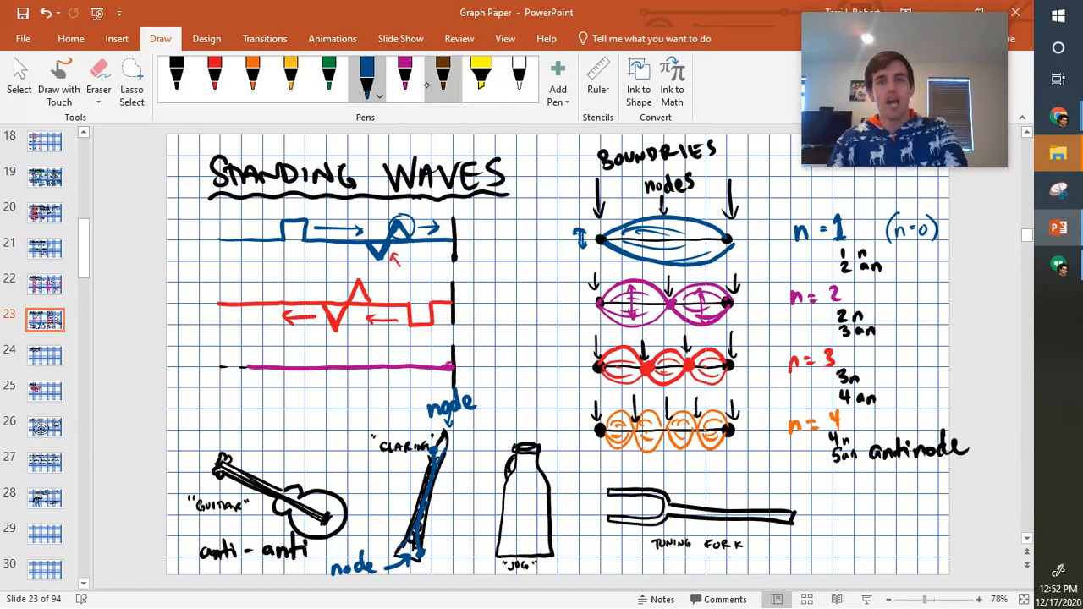
- Handwrite 'node' in blue above the jug's open mouth
{"action": "left_click_drag", "start_coordinate": [515, 437], "coordinate": [532, 419]}
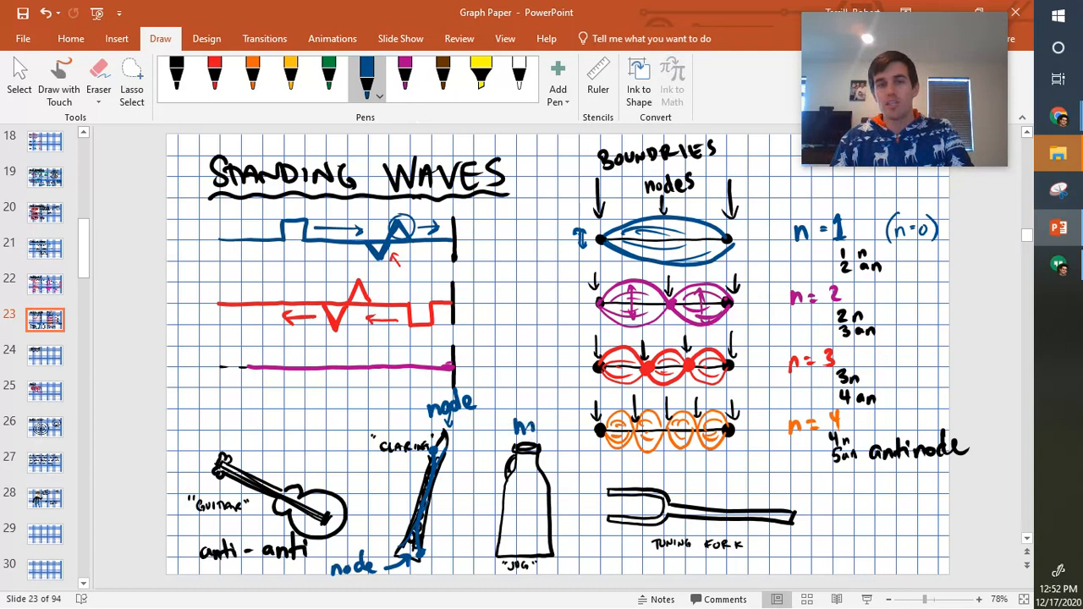
{"action": "left_click", "coordinate": [533, 420]}
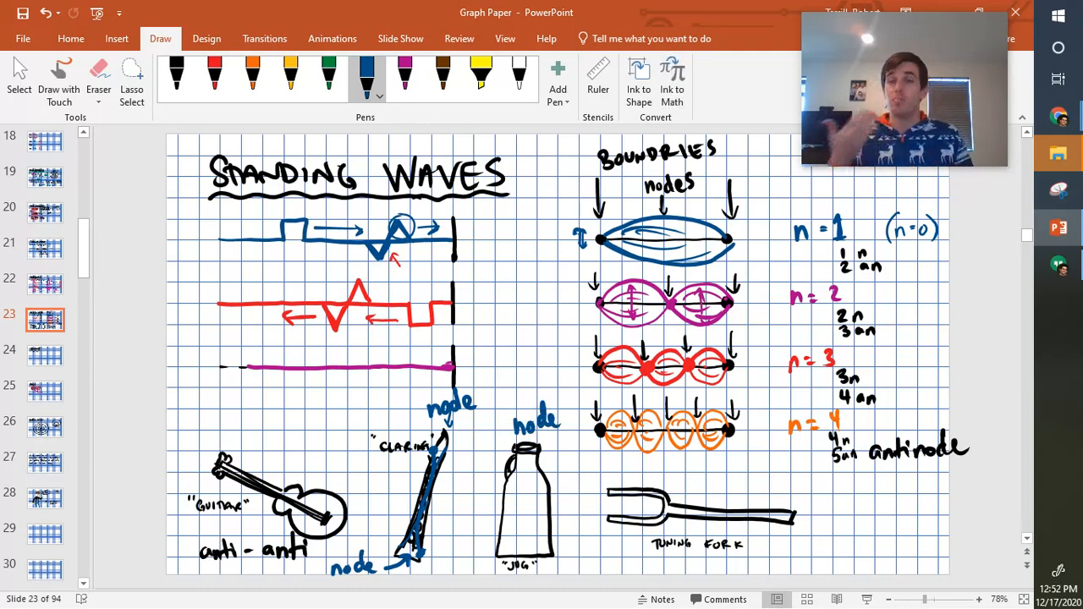